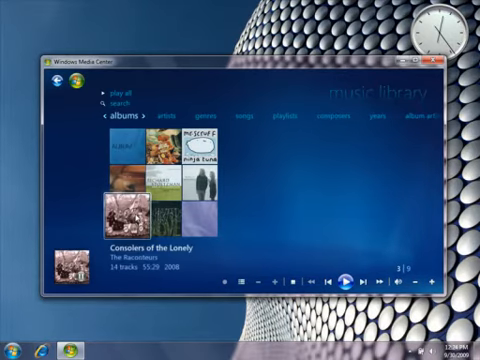
Play The Raconteurs' 'Consolers of the Lonely' album from the music library, starting with the title track.
click(343, 278)
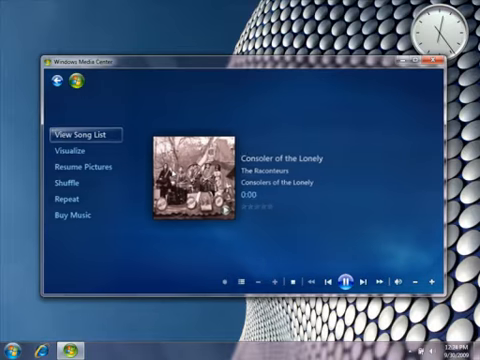